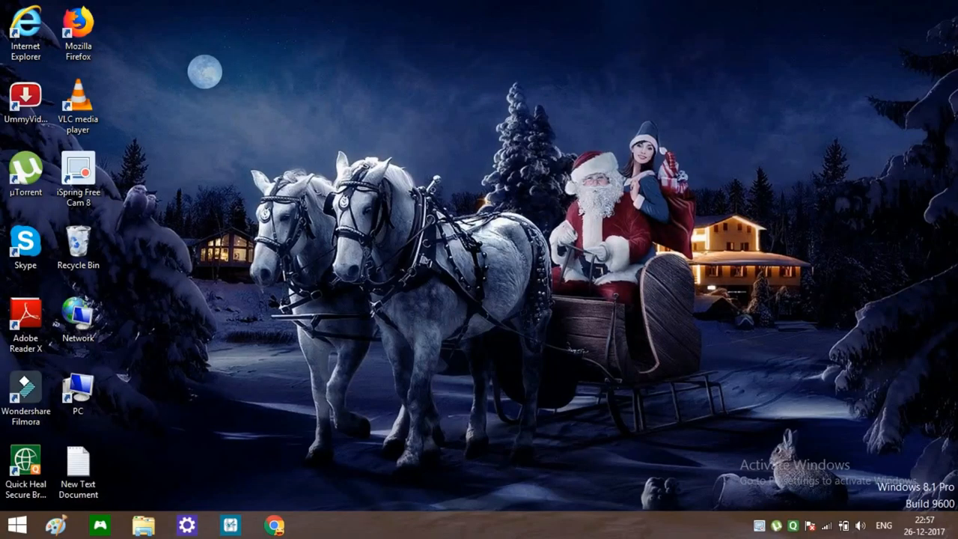
mouse_move(411, 241)
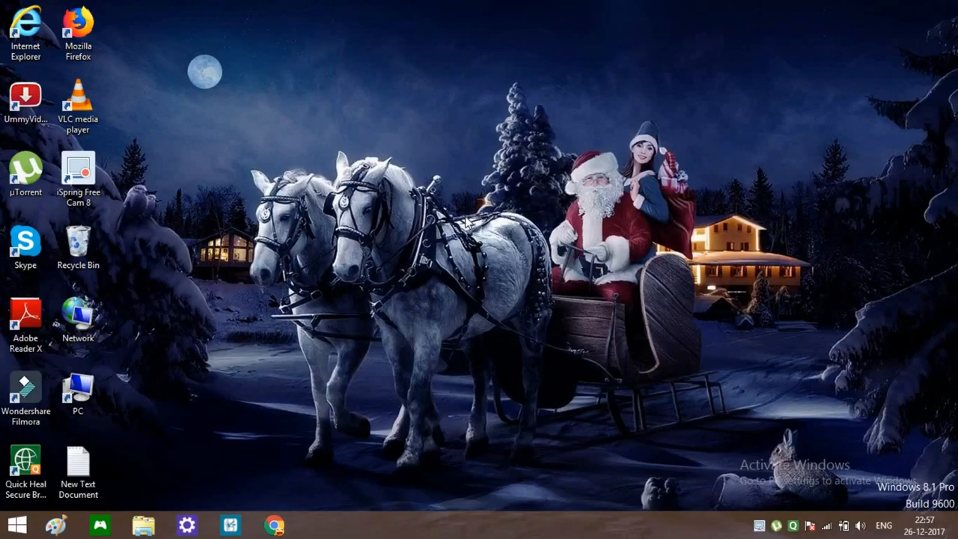
mouse_move(460, 193)
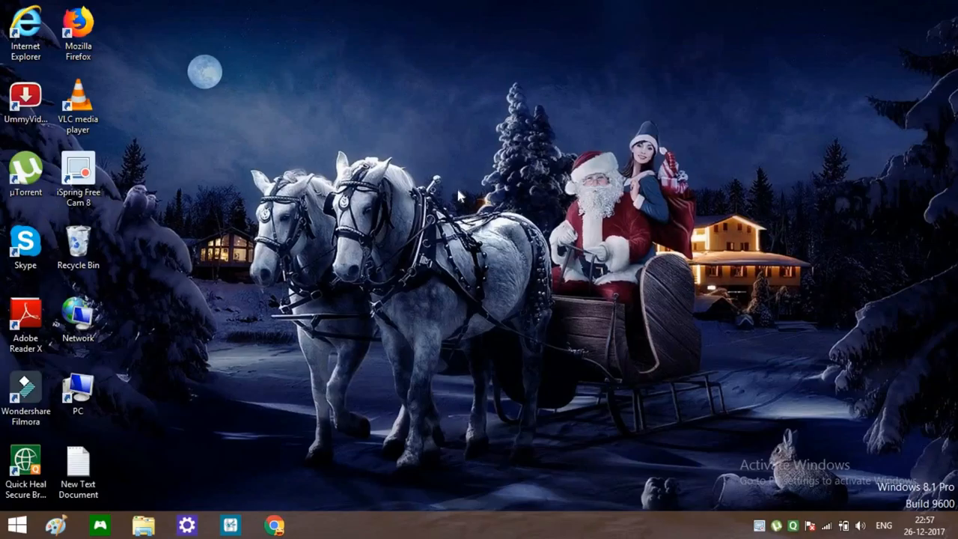
mouse_move(951, 468)
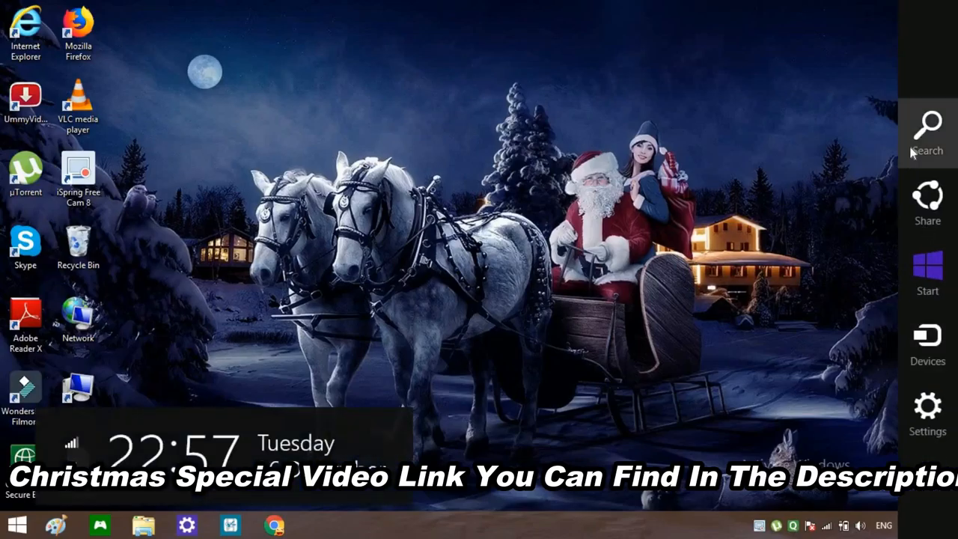
- Search for 's' from the Search charm and launch Snipping Tool from the results
click(927, 131)
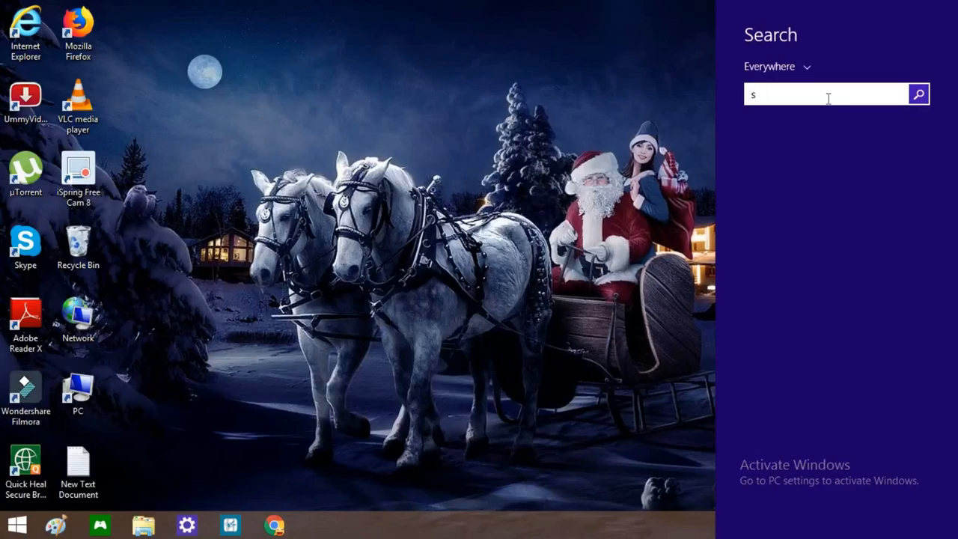
text(s)
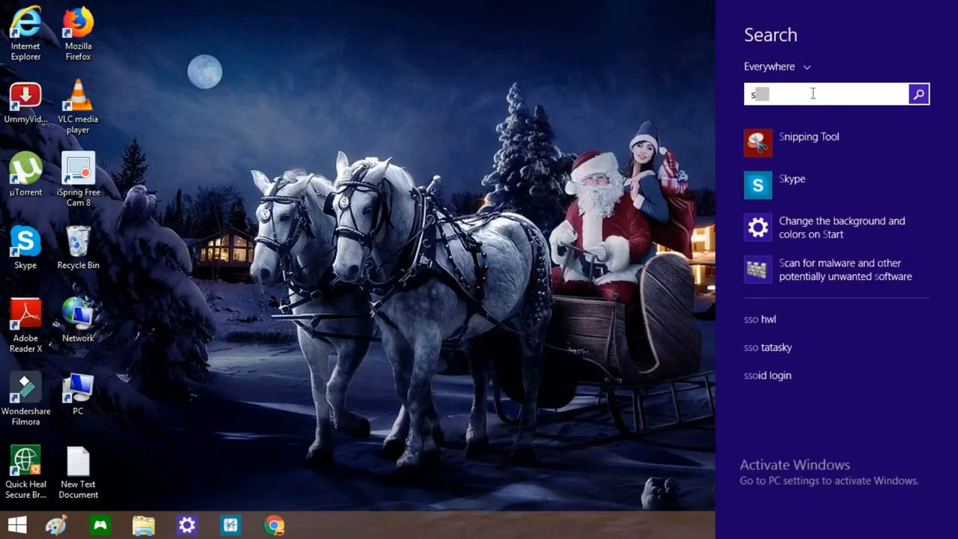
click(808, 136)
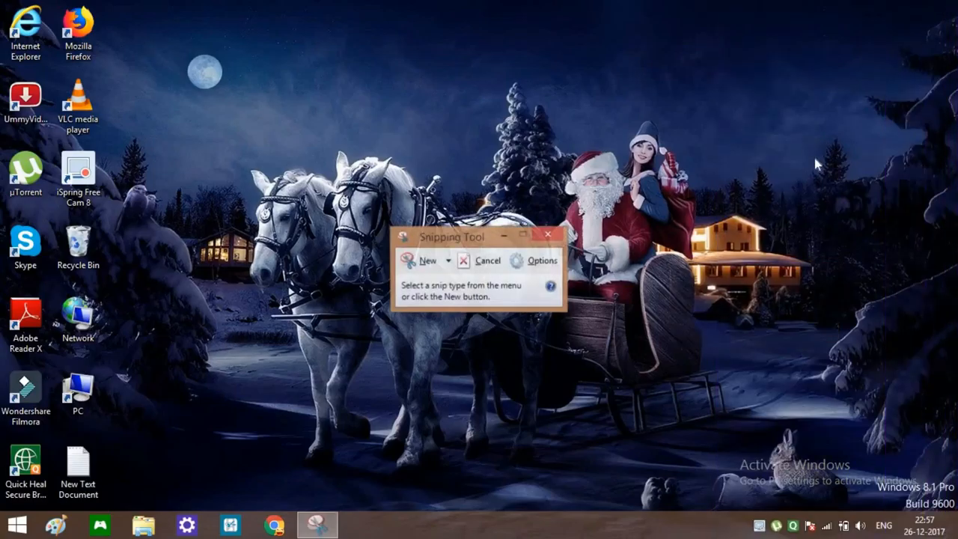
- Reposition the Snipping Tool window back toward the centre of the screen
drag(452, 237, 501, 240)
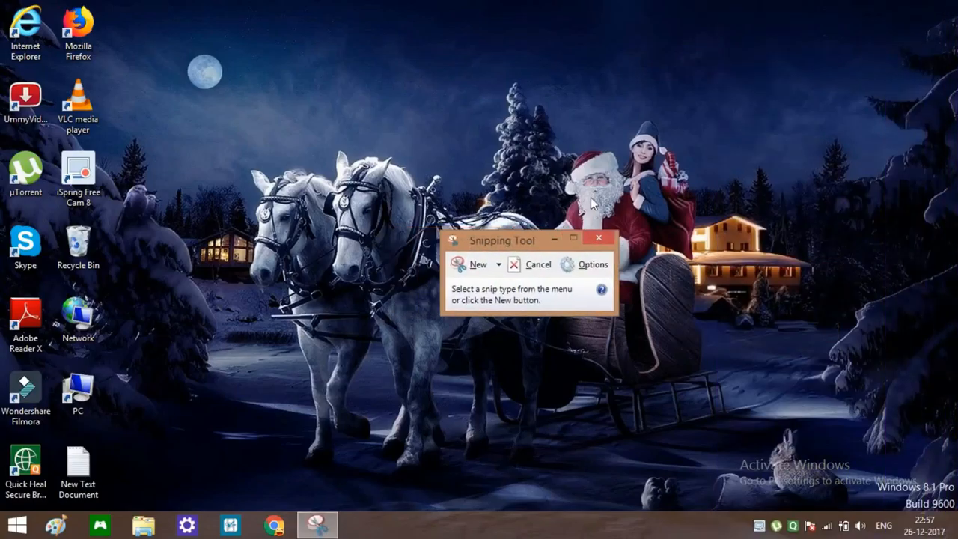
drag(502, 241, 696, 140)
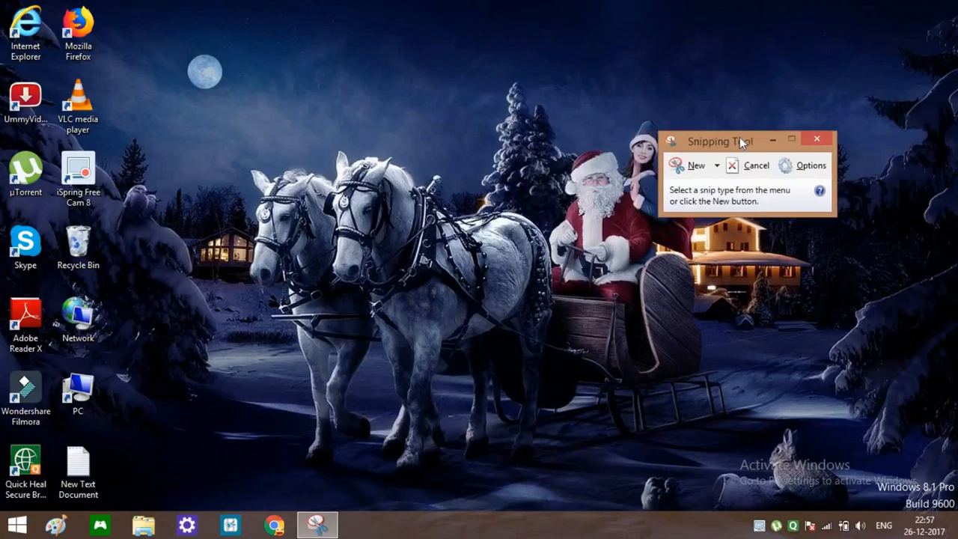
drag(719, 141, 756, 124)
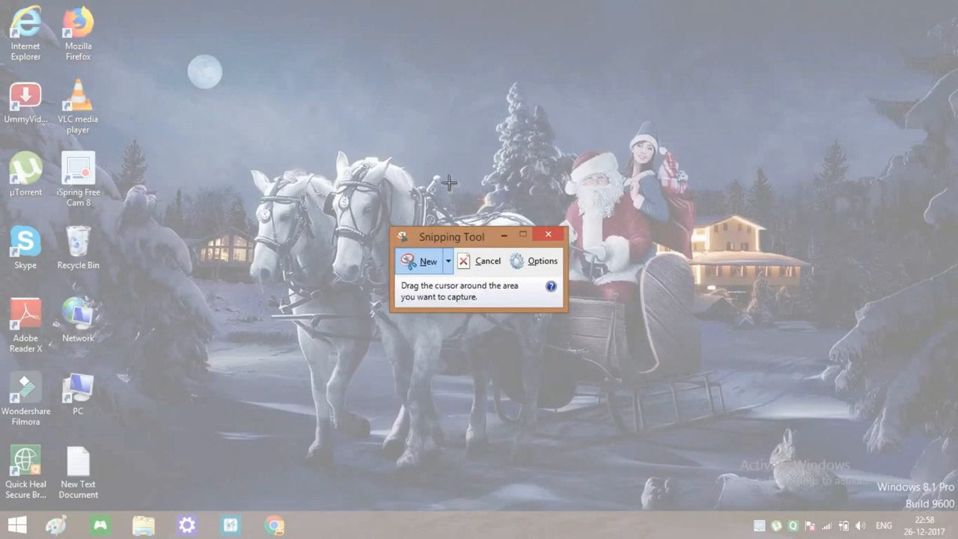
- Take a rectangular snip around Santa and the woman, then close it unsaved
drag(393, 83, 696, 135)
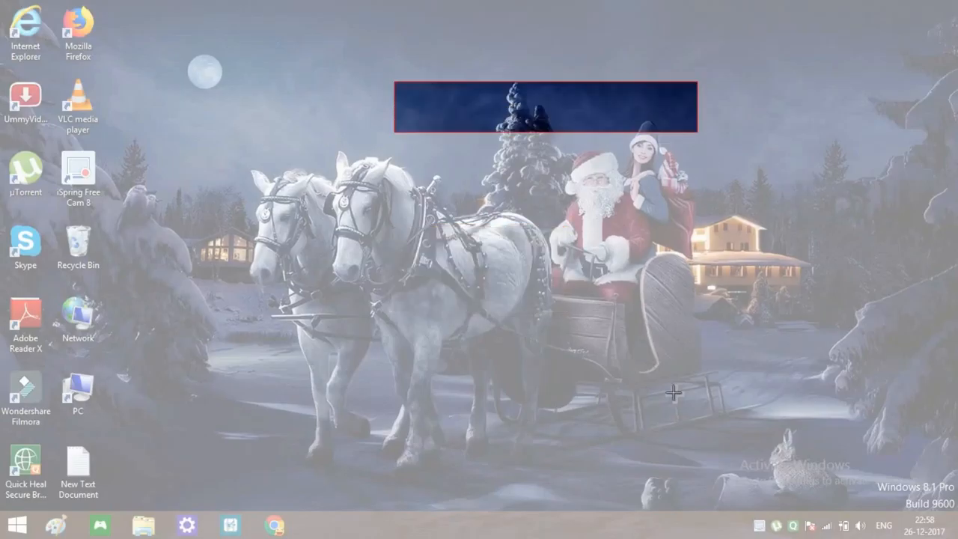
drag(674, 135, 771, 380)
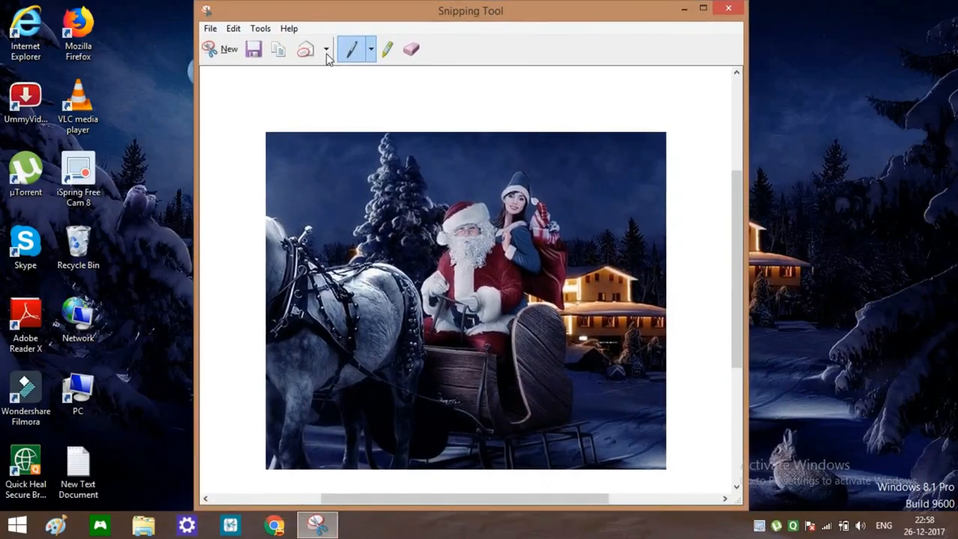
click(210, 28)
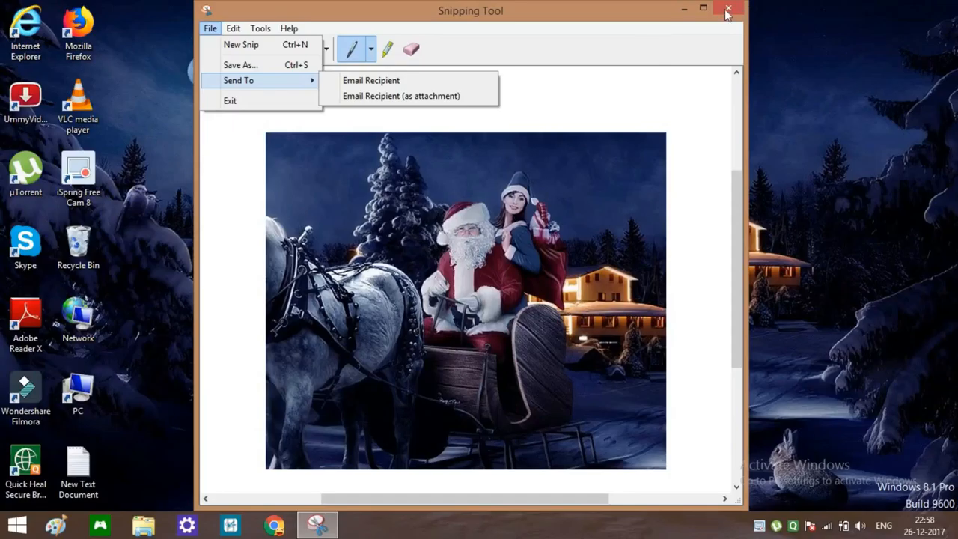
click(728, 9)
text(s)
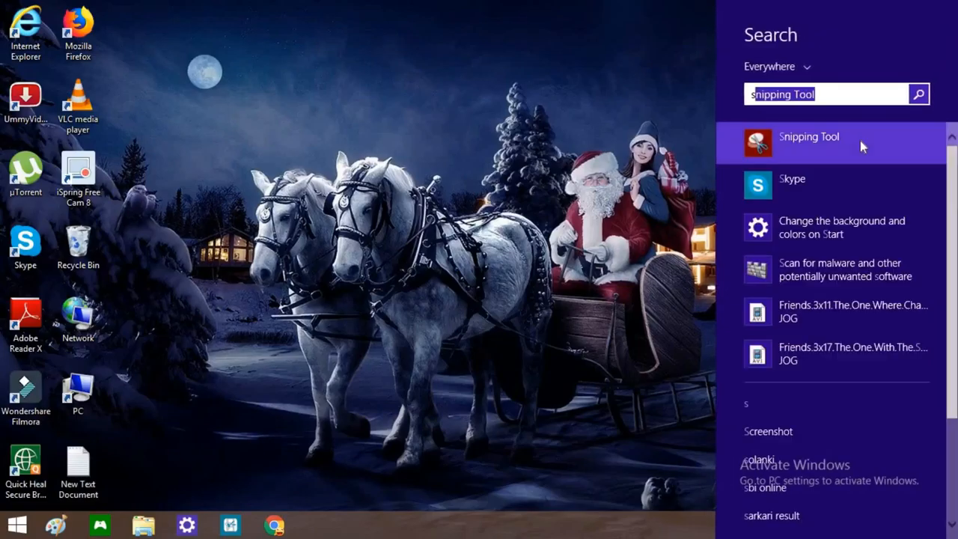
- Relaunch Snipping Tool, capture the desktop as a window snip, close it, and search 'snipping Tool'
click(809, 142)
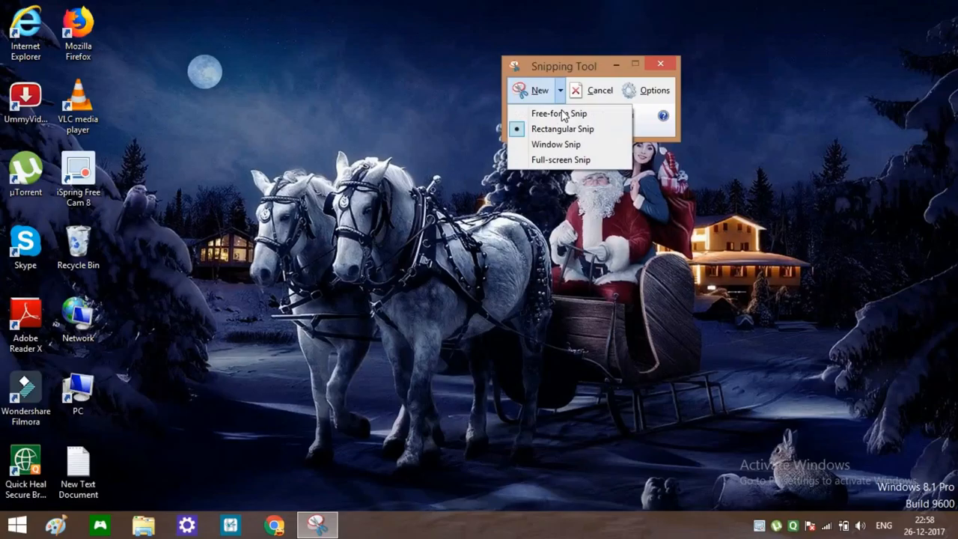
click(558, 114)
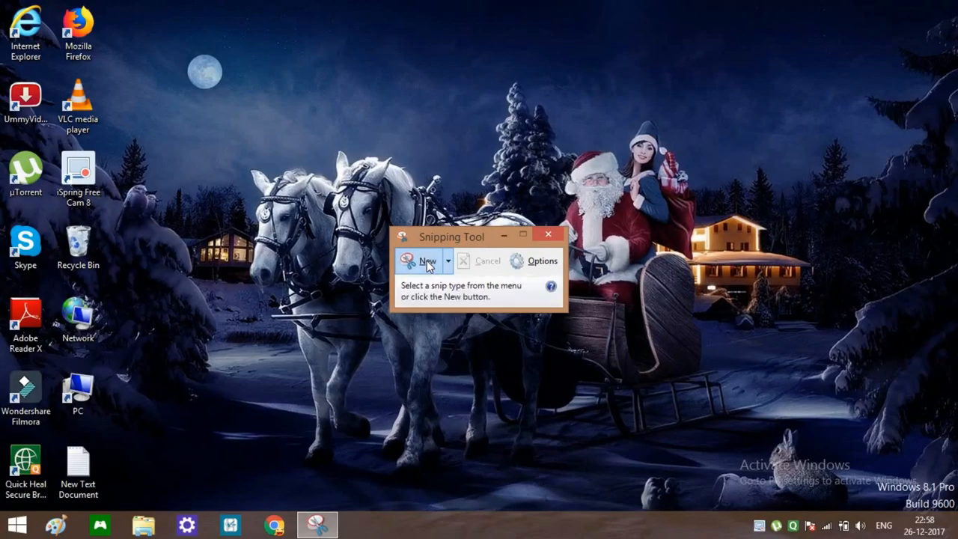
drag(451, 236, 602, 129)
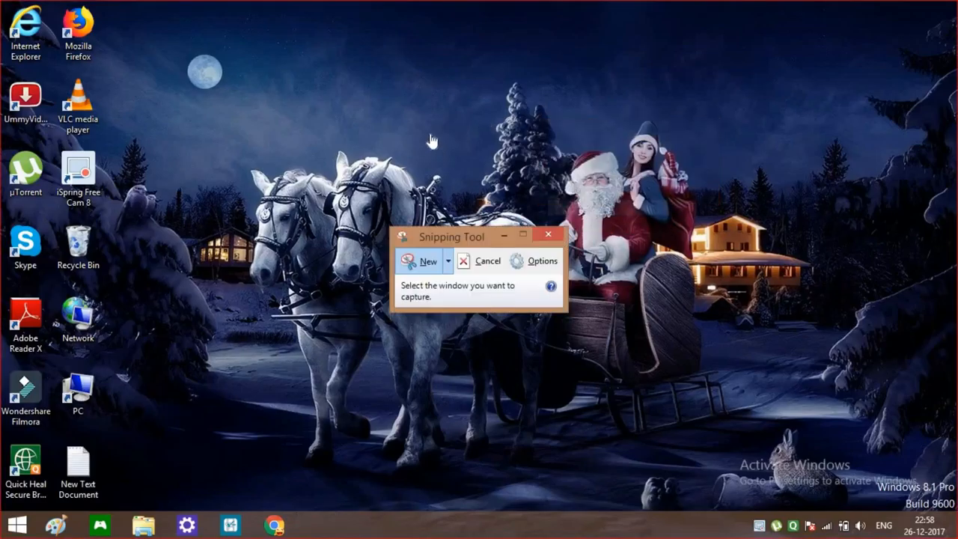
click(427, 260)
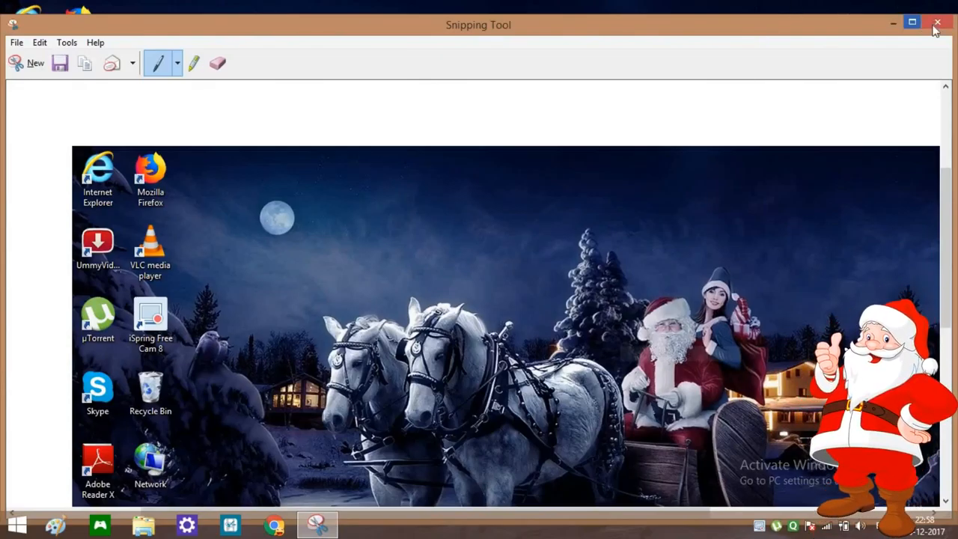
click(937, 23)
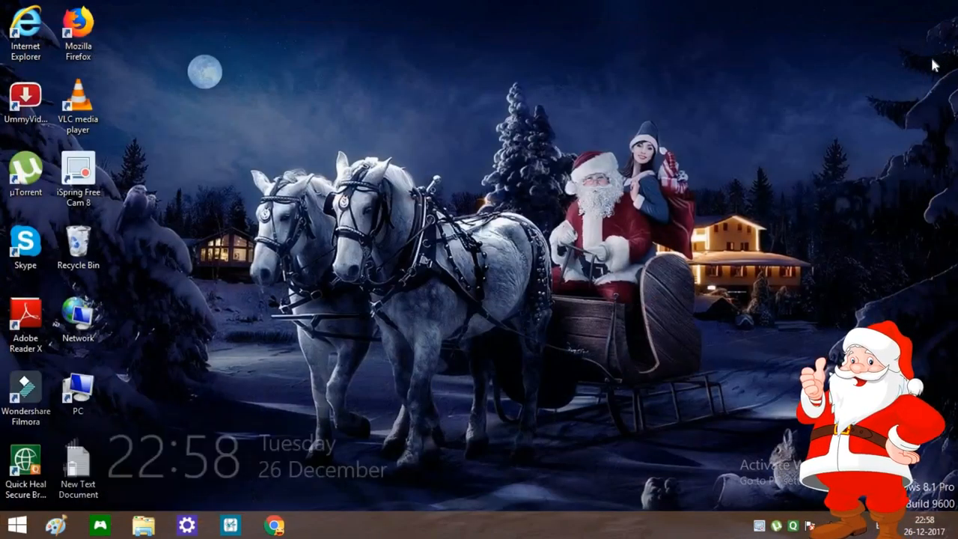
text(snipping Tool)
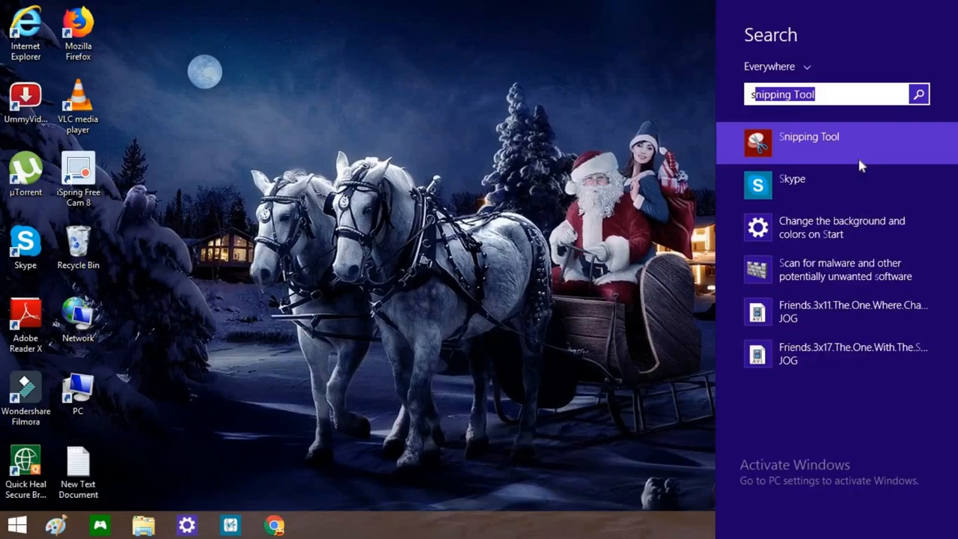
click(809, 143)
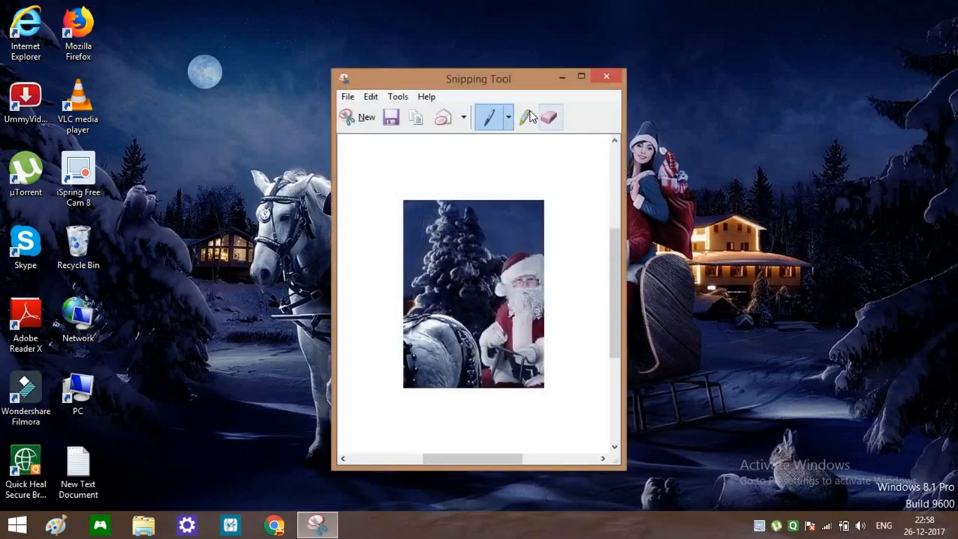
click(360, 117)
text(s)
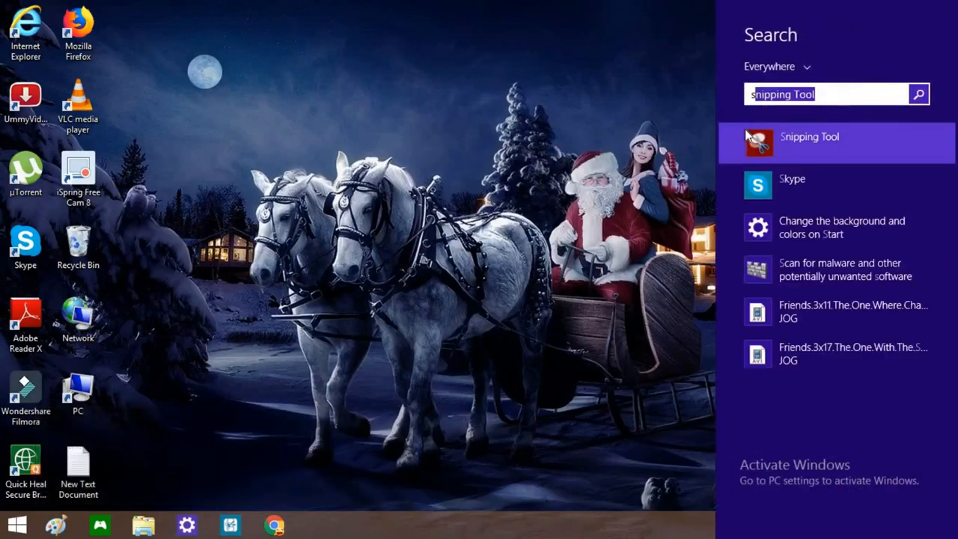
click(809, 137)
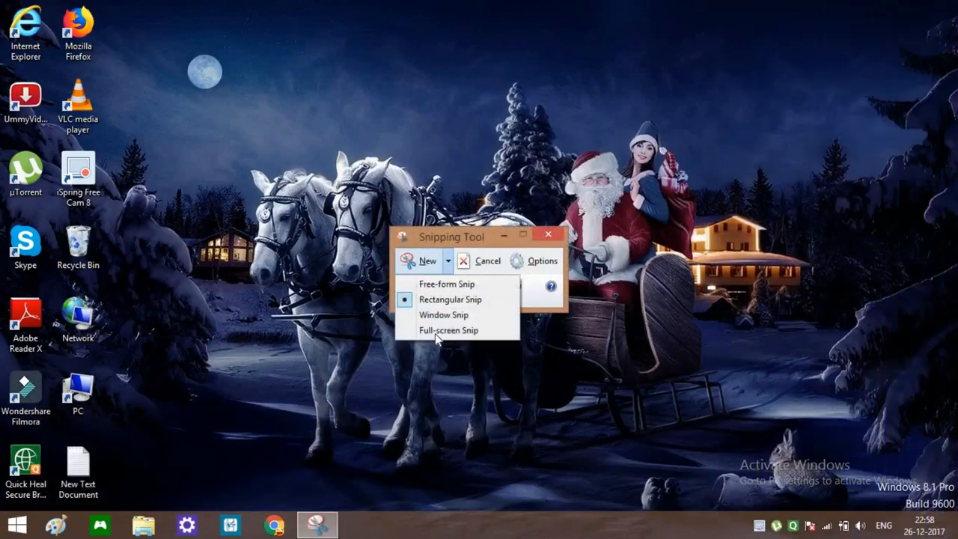
click(448, 330)
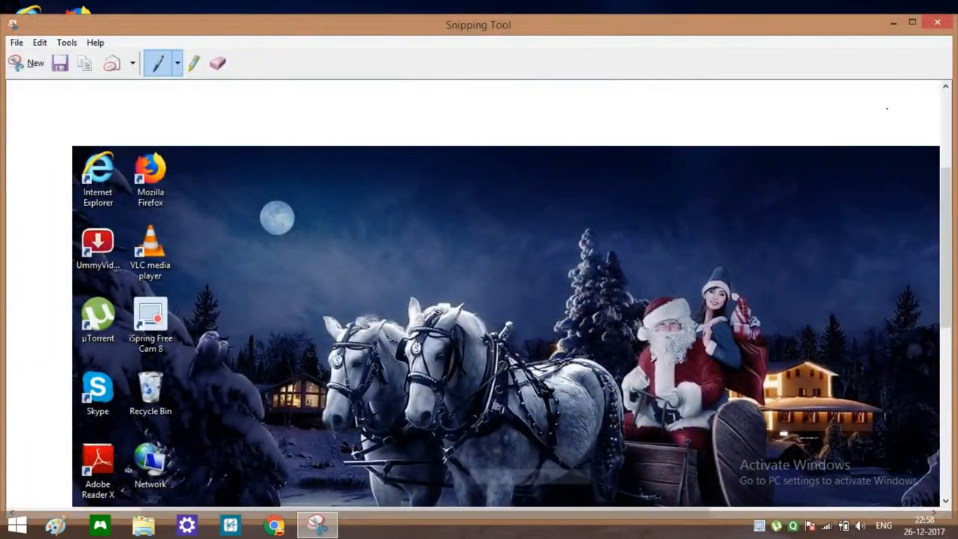
click(35, 63)
text(s)
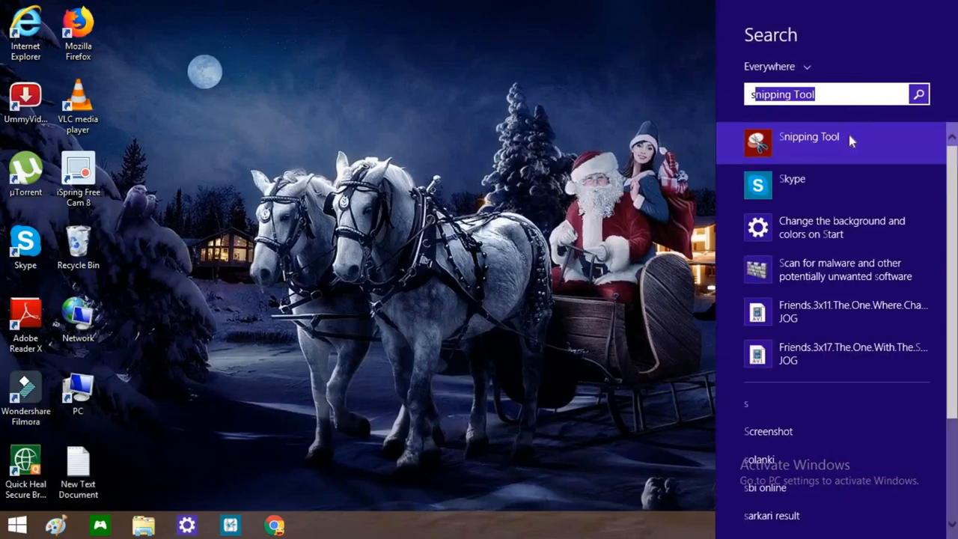
- Relaunch Snipping Tool, take a small rectangular snip of Santa, and close it
click(809, 142)
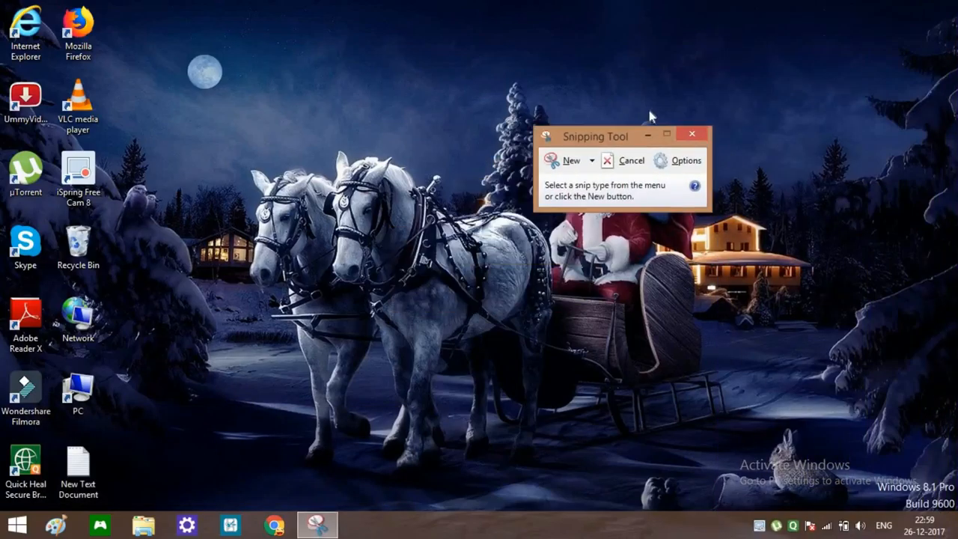
click(570, 161)
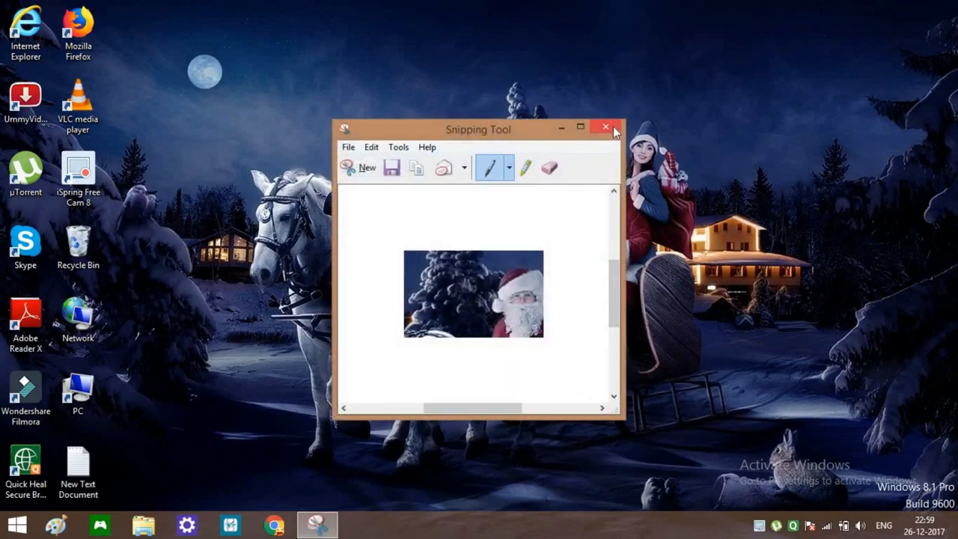
click(605, 127)
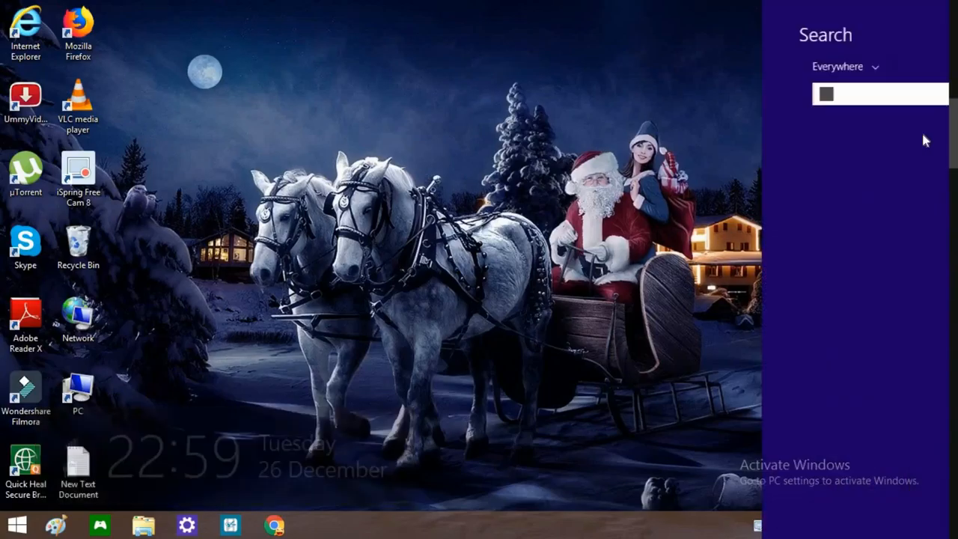
- Search 'snipping tool' again and draw free-form outlines around Santa and the woman
text(snipping tool)
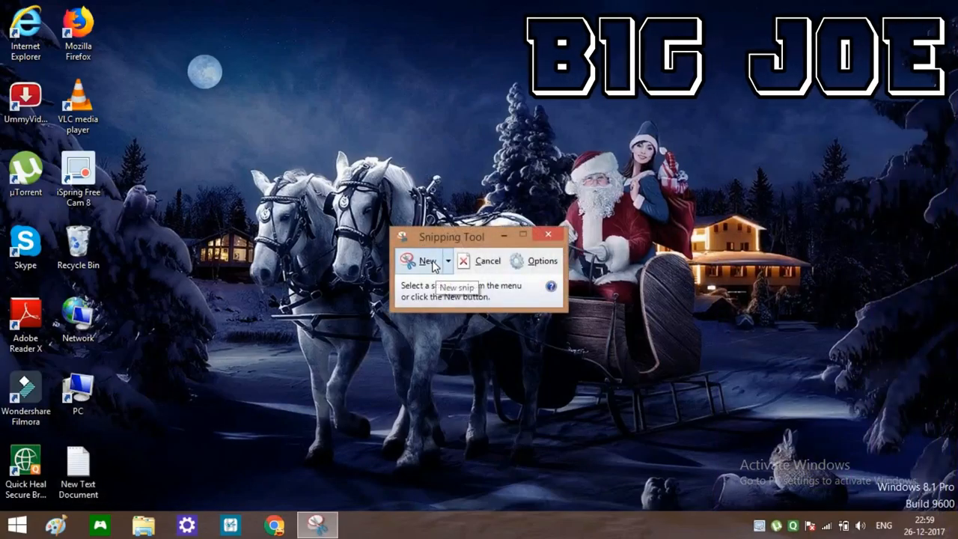
click(423, 261)
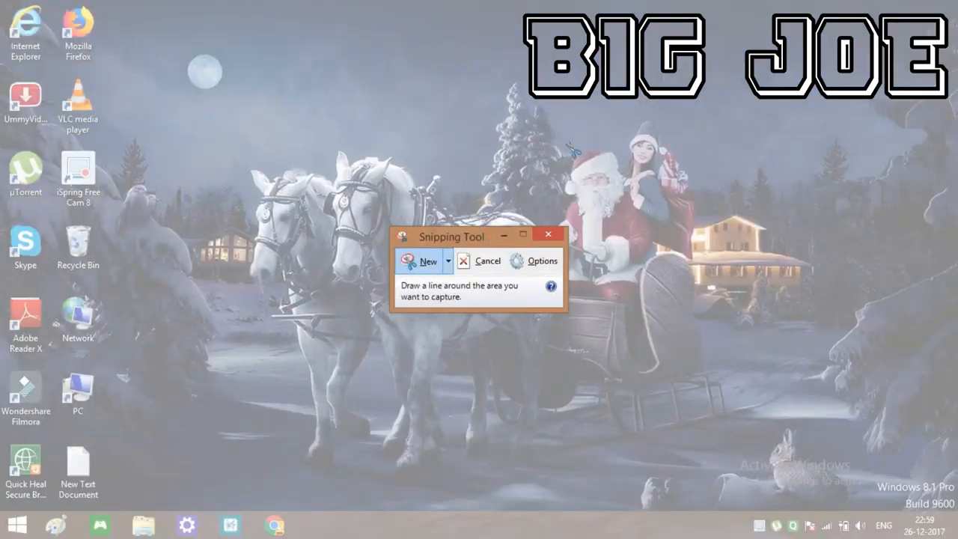
click(423, 261)
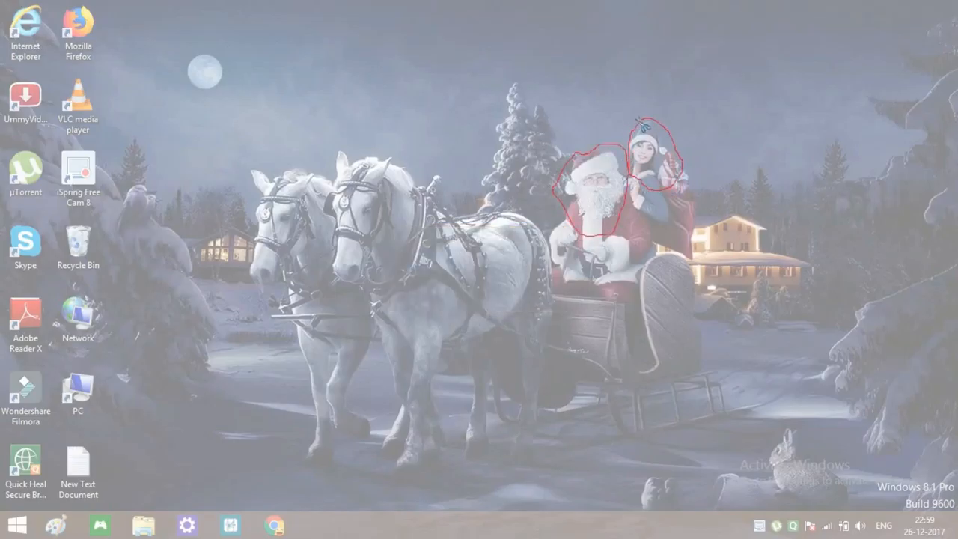
click(317, 524)
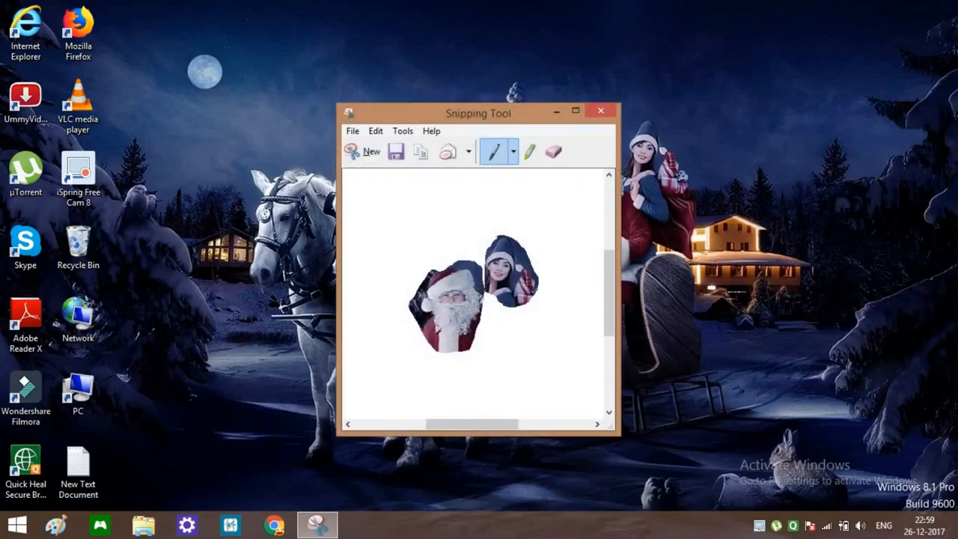
- Save the free-form snip as Capture.png in Pictures via File > Save As, then close Snipping Tool
click(351, 130)
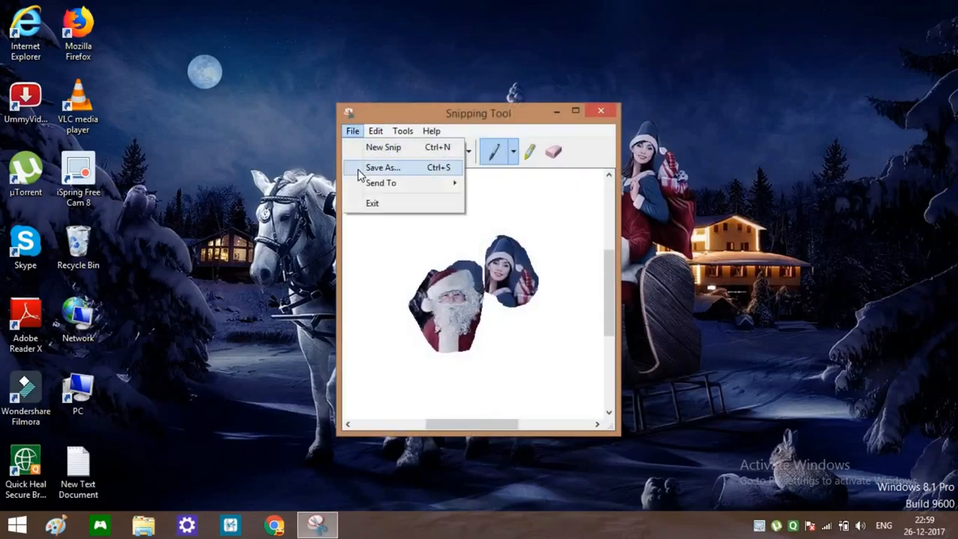
click(382, 167)
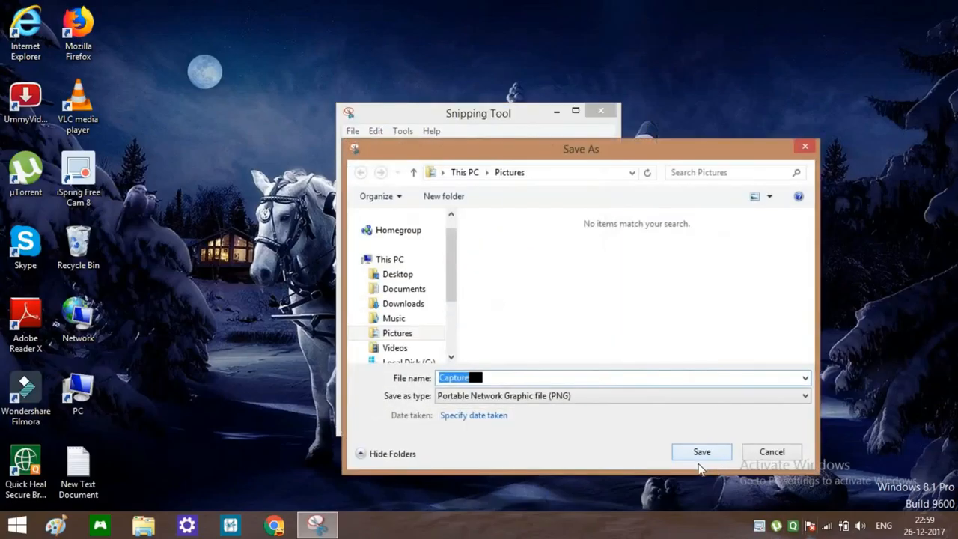
click(701, 451)
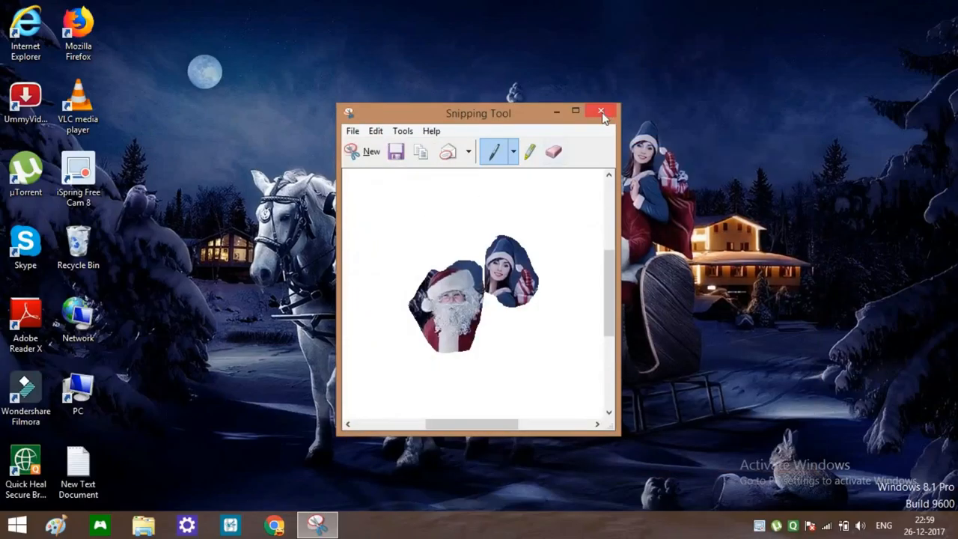
click(601, 111)
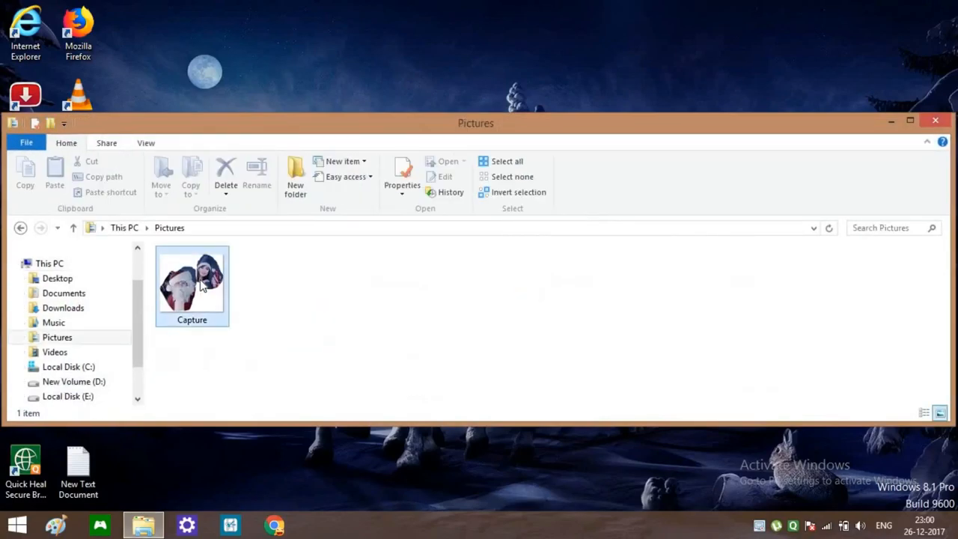
- Open Capture in Windows Photo Viewer to view both cutouts, then close the viewer
double_click(192, 281)
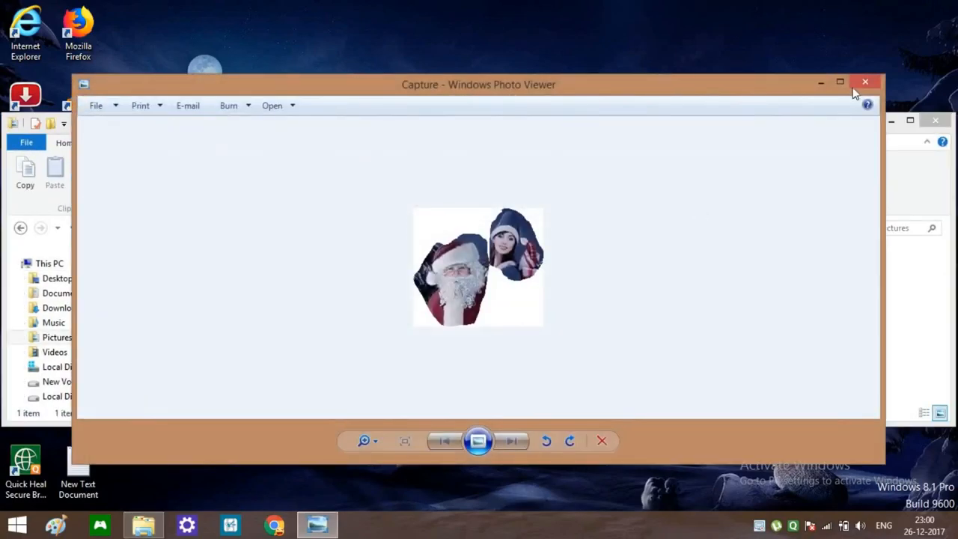
click(866, 82)
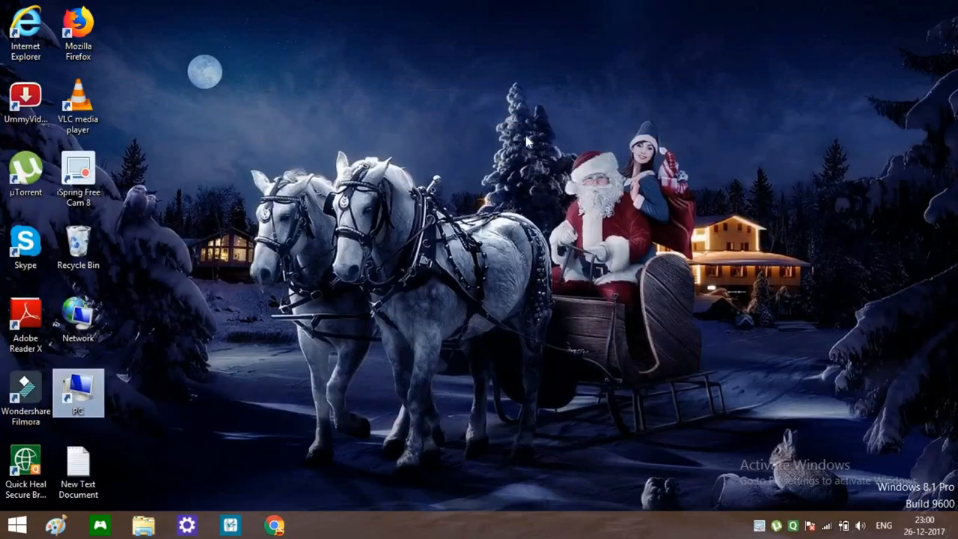